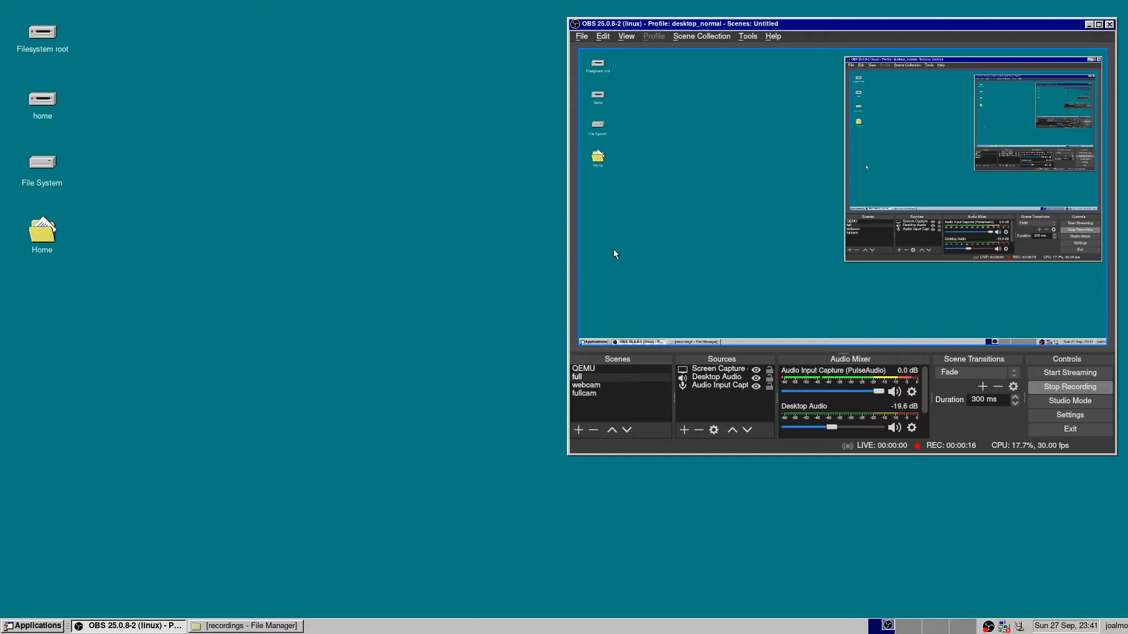
mouse_move(525, 209)
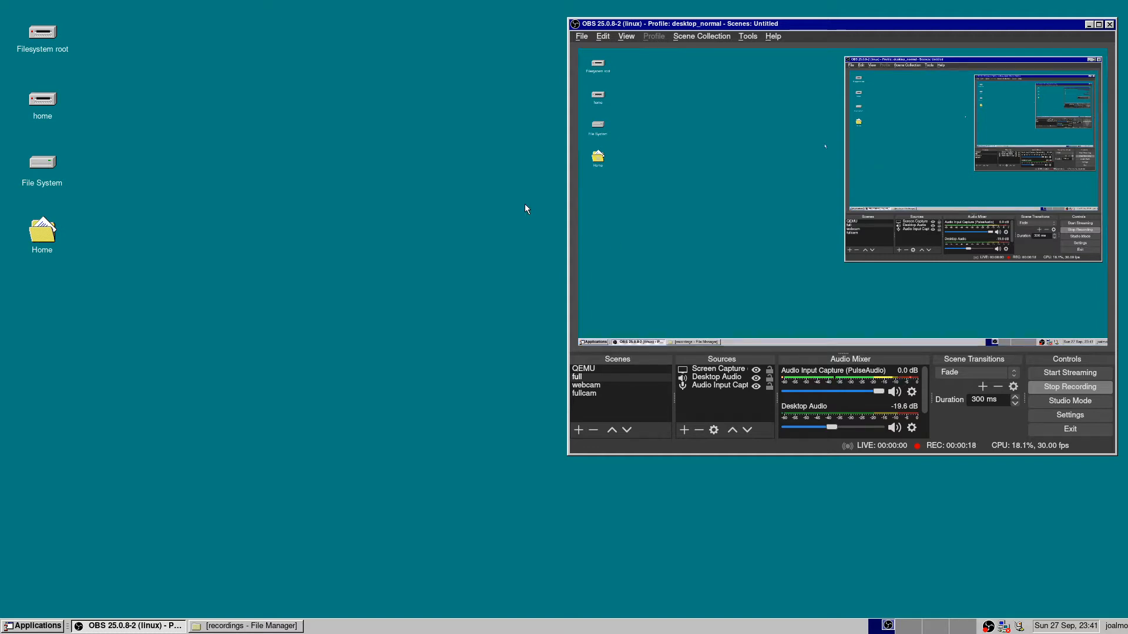
mouse_move(555, 179)
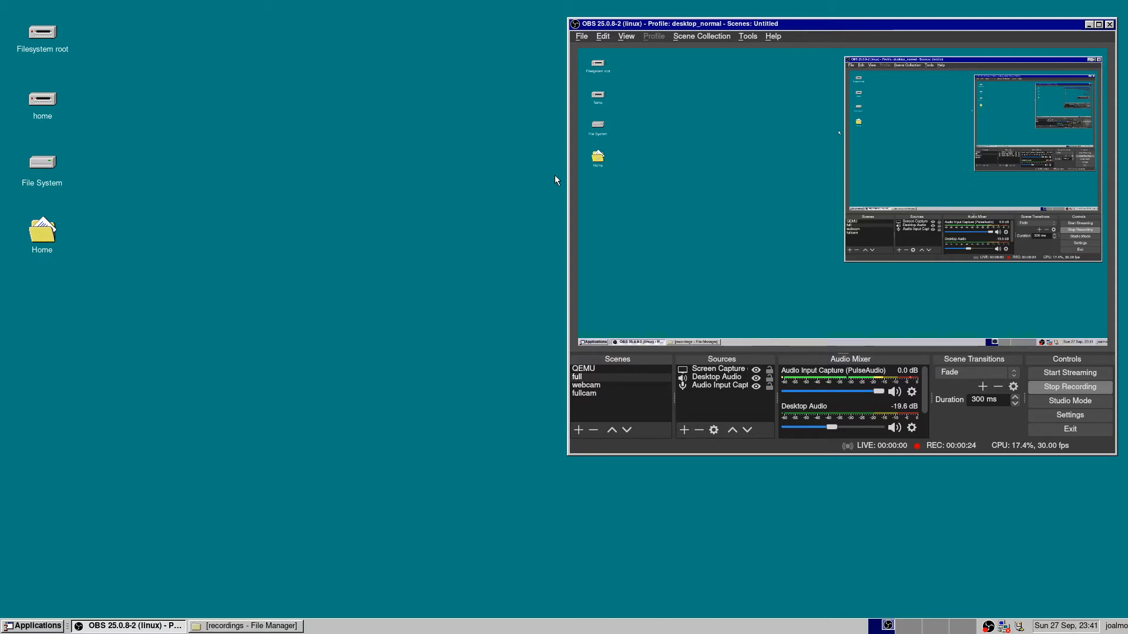
mouse_move(104, 333)
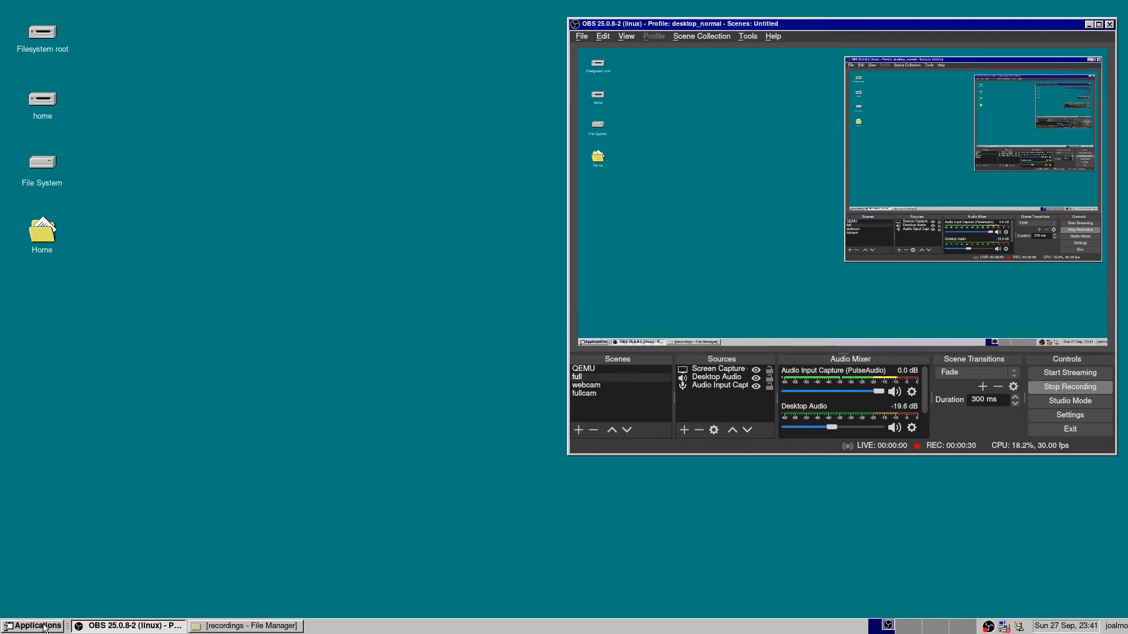
Launch Terminal Emulator from the Applications menu to show the Windows 95-style DOS prompt.
click(34, 625)
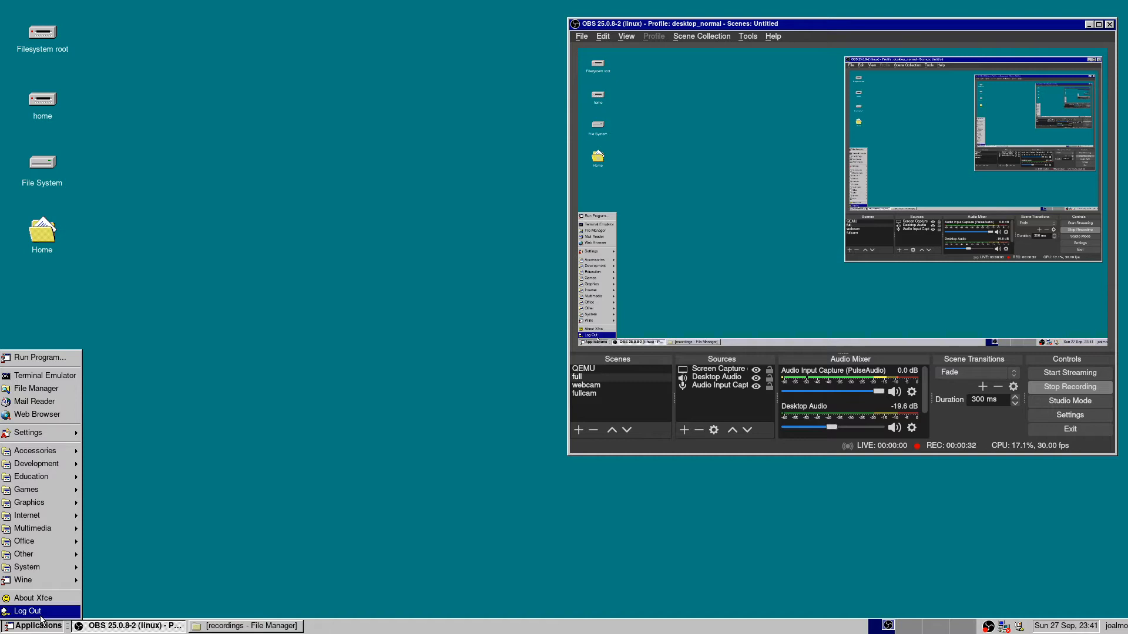
mouse_move(42, 375)
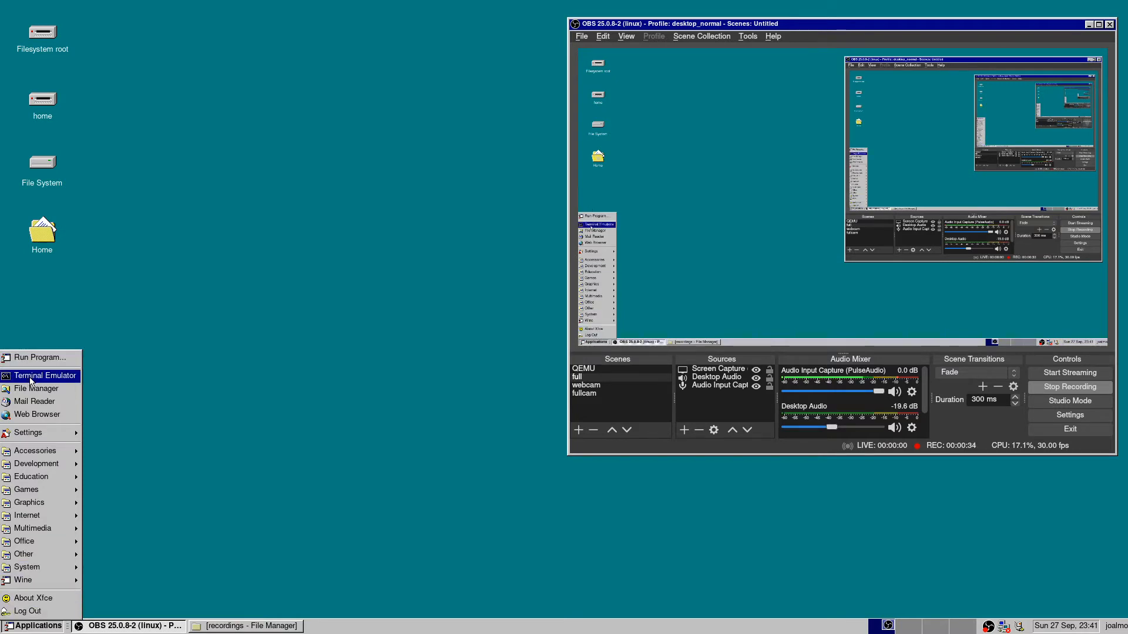
click(46, 376)
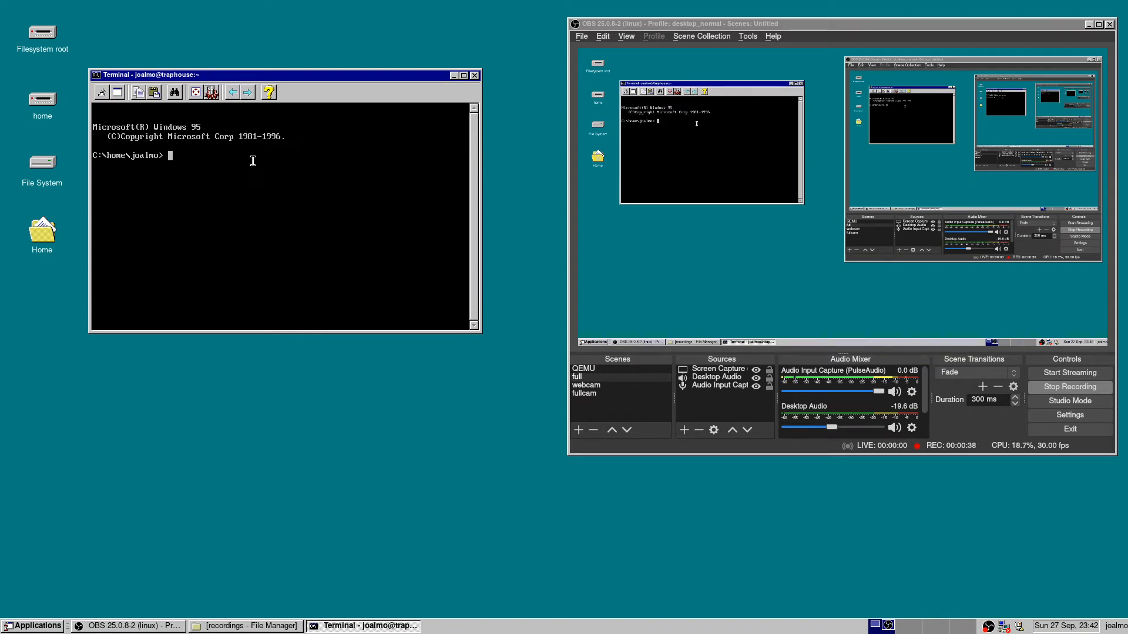
mouse_move(990, 19)
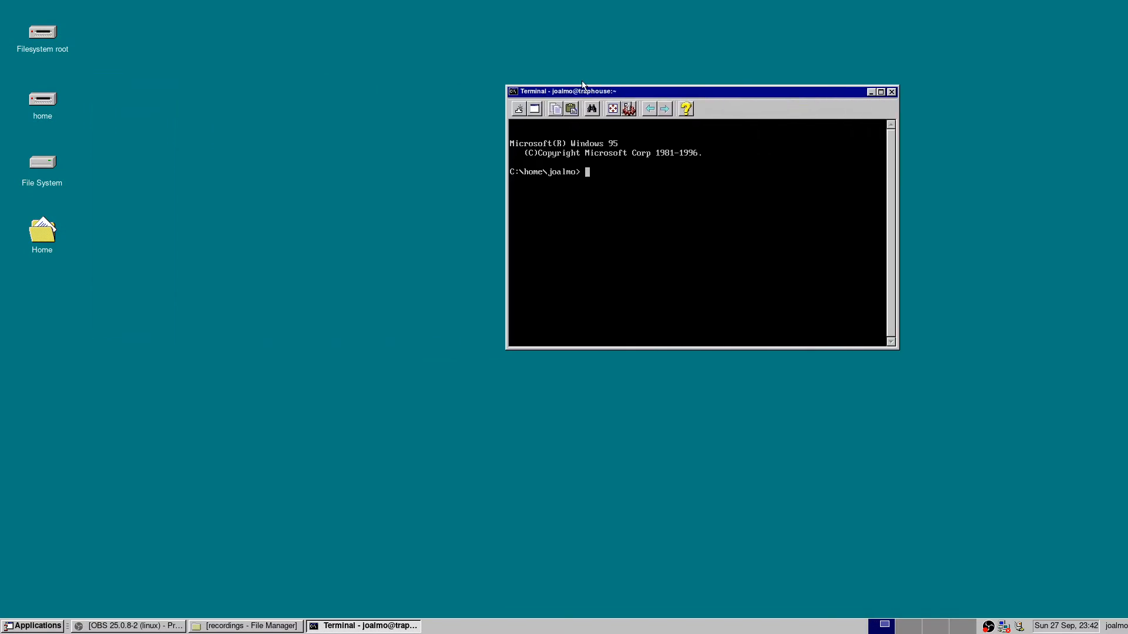
mouse_move(565, 388)
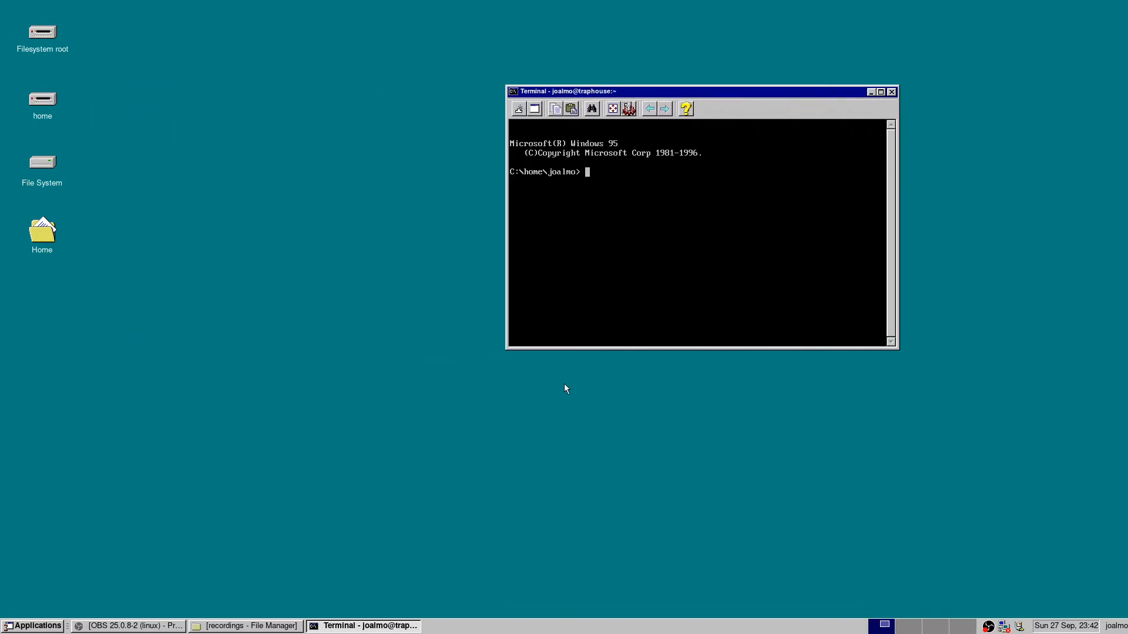
mouse_move(350, 303)
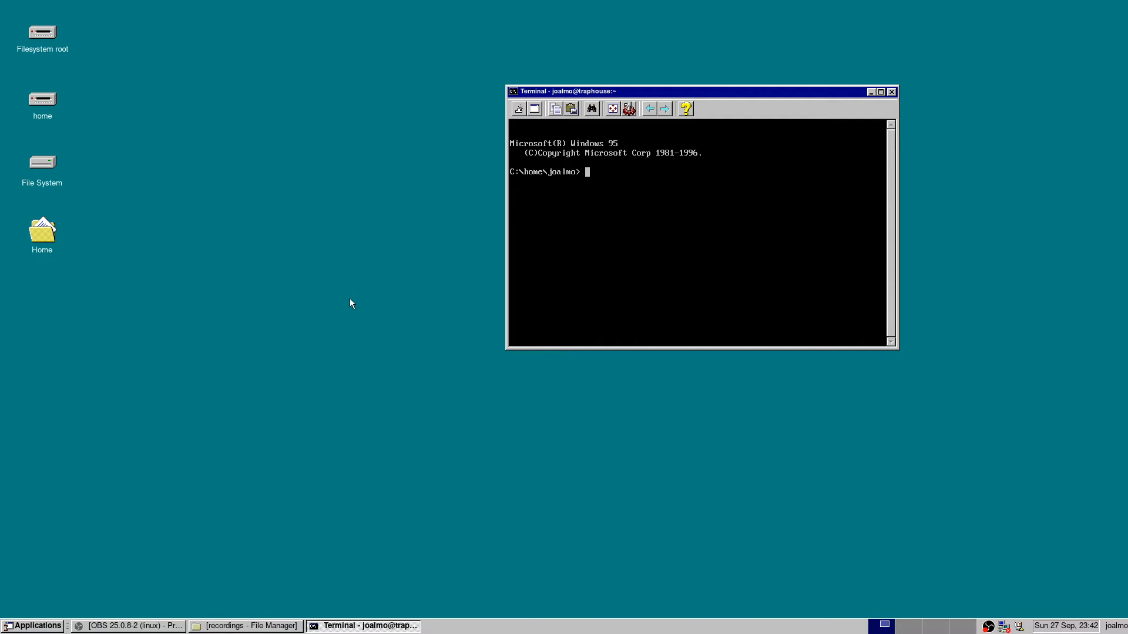
mouse_move(330, 319)
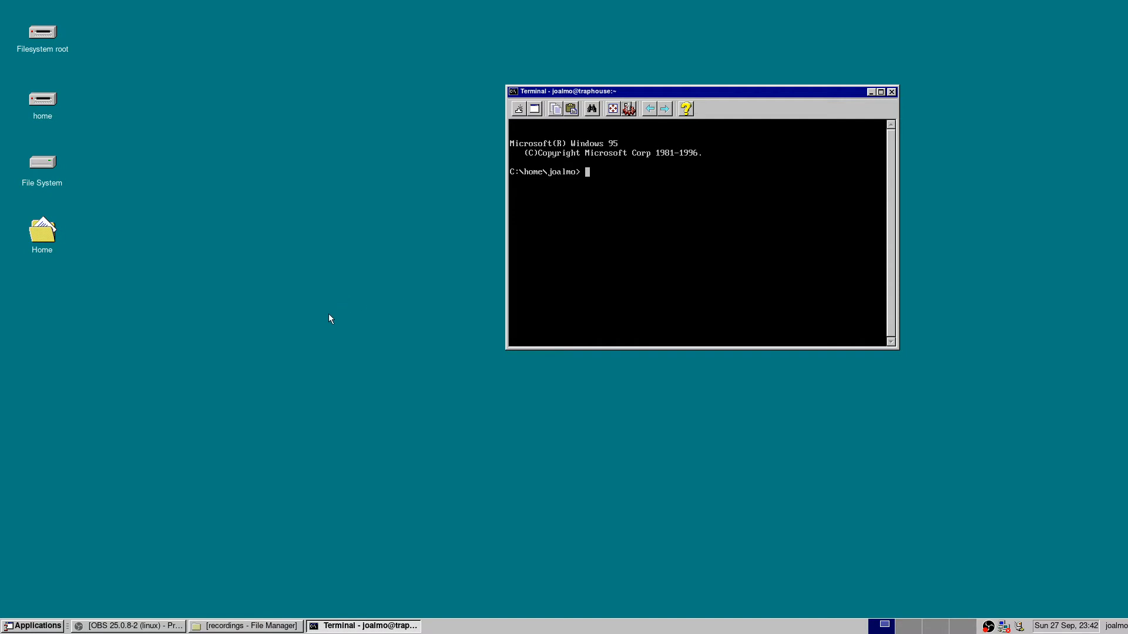
mouse_move(376, 343)
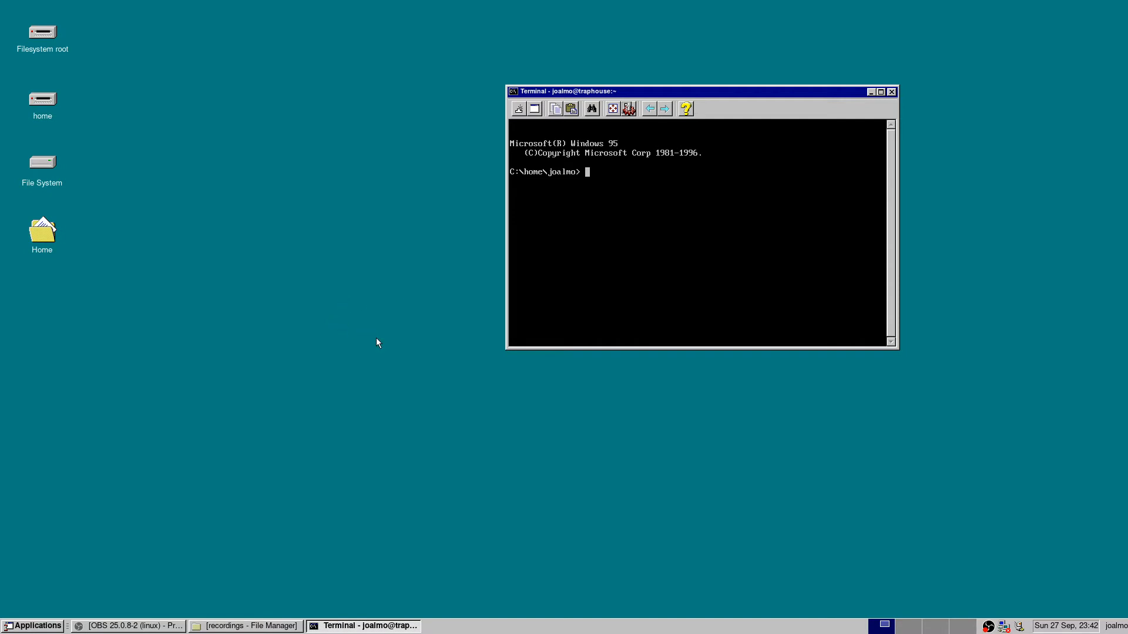
mouse_move(407, 336)
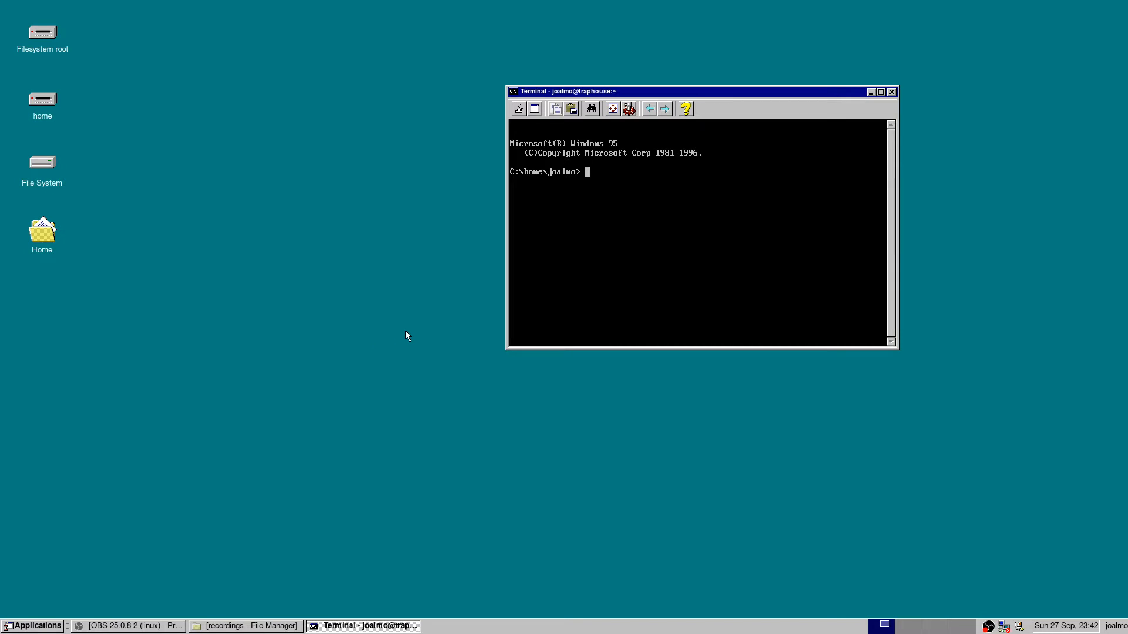
mouse_move(524, 271)
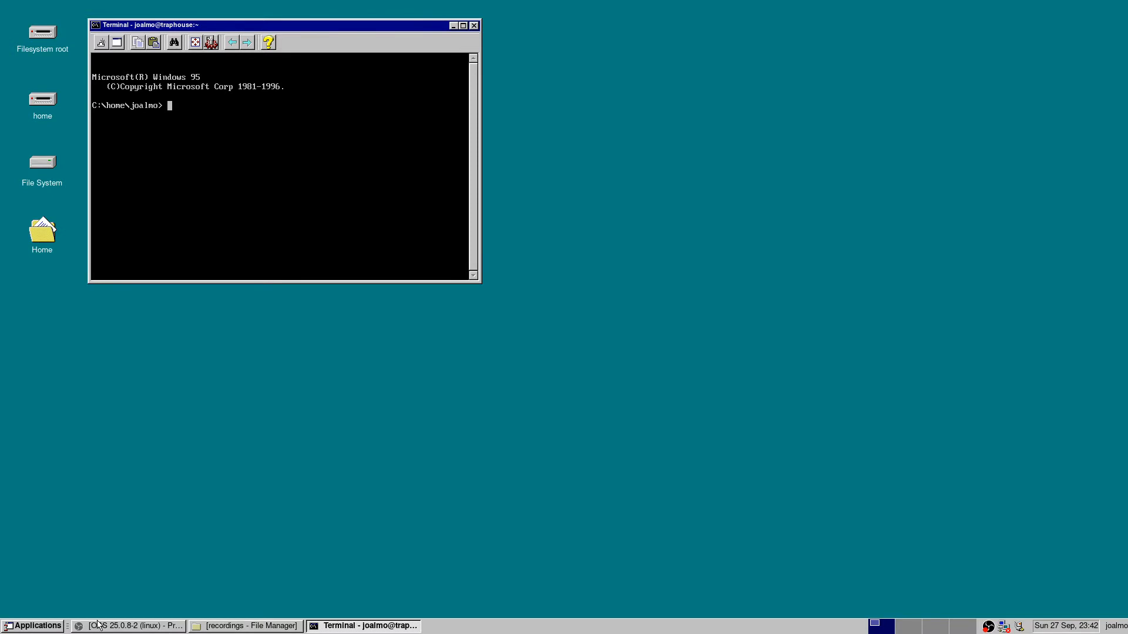
Load the grassmunk/Chicago95 repo in the web browser, view its clone options and scroll the files.
click(33, 625)
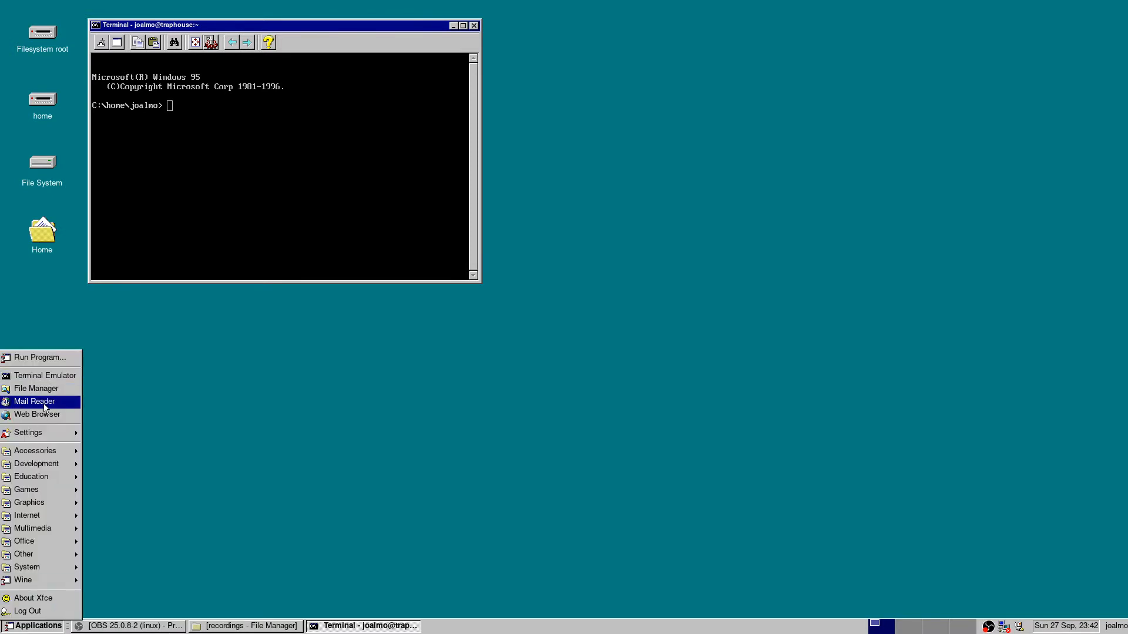
click(36, 414)
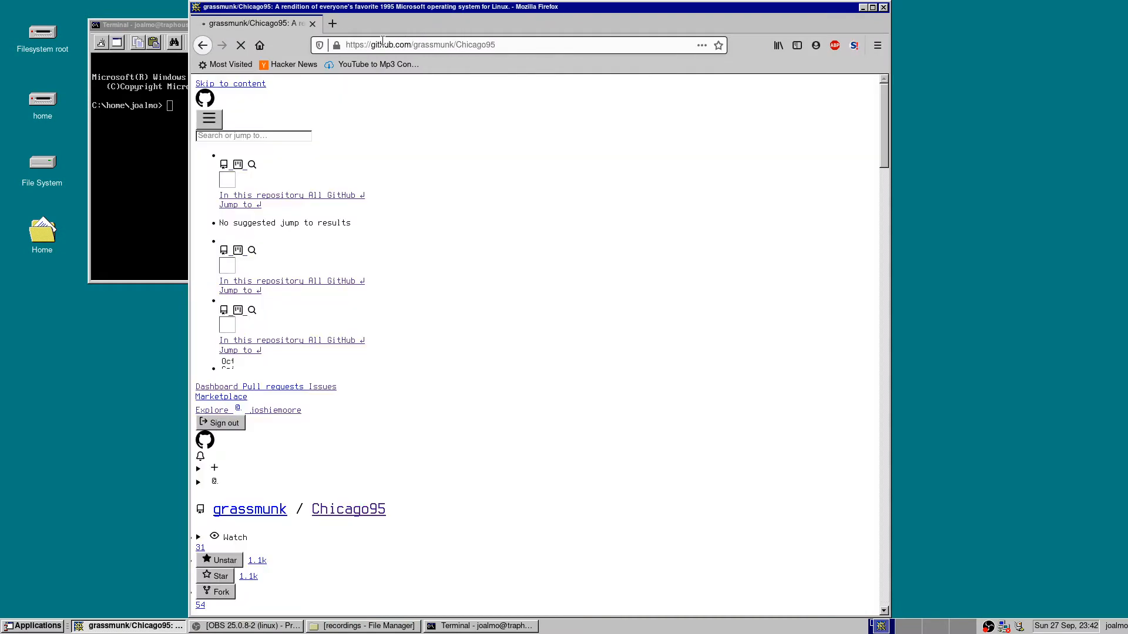
mouse_move(419, 292)
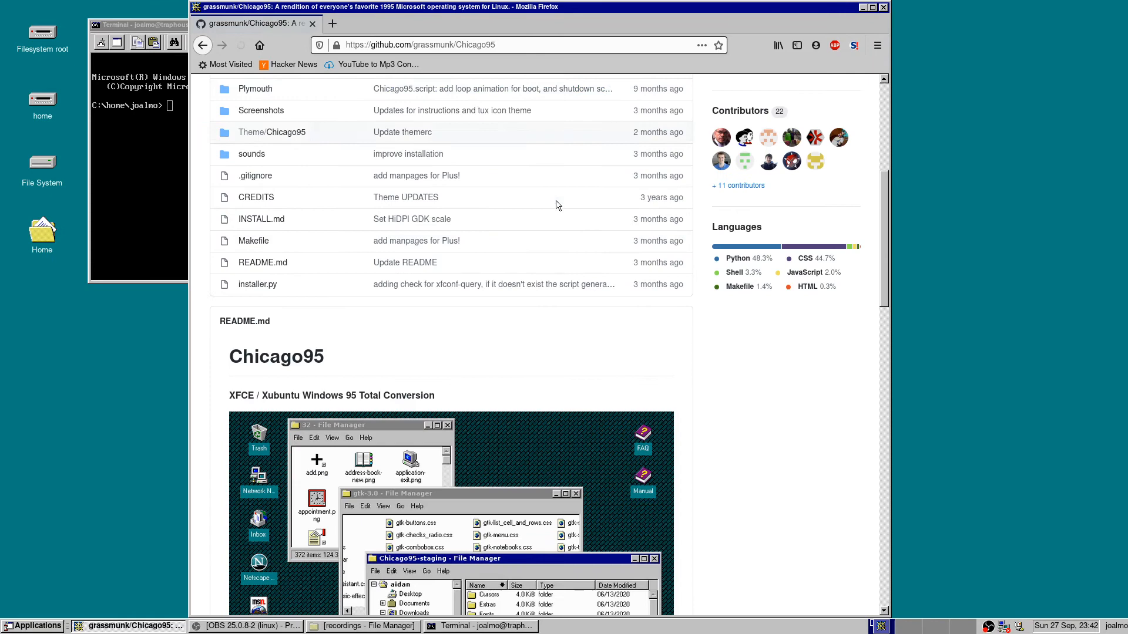
scroll(up, 3)
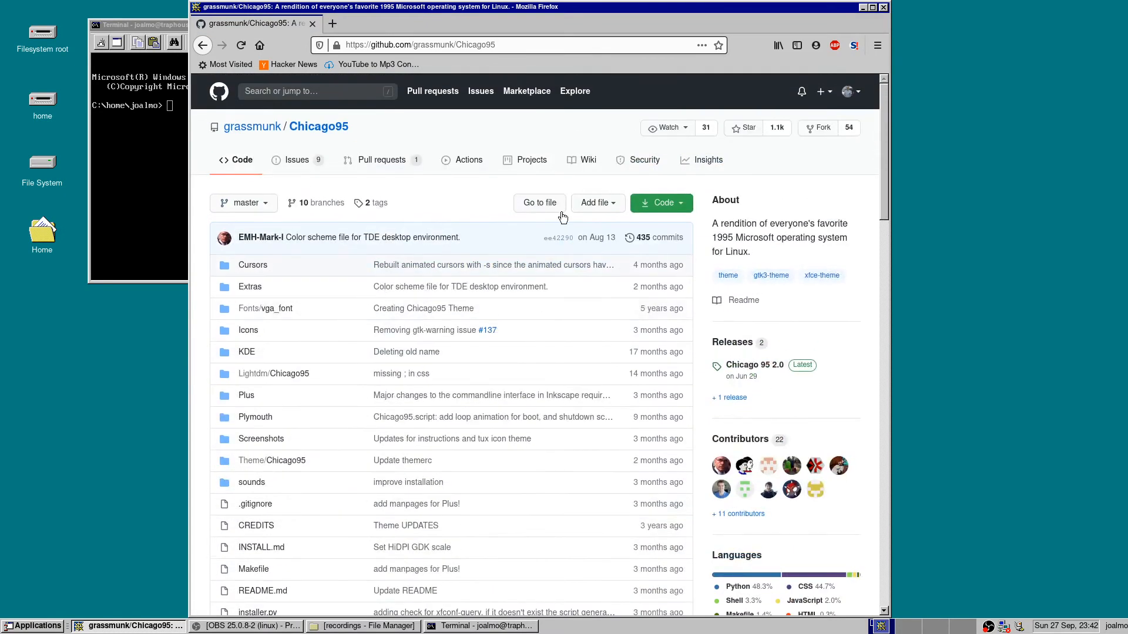
click(656, 202)
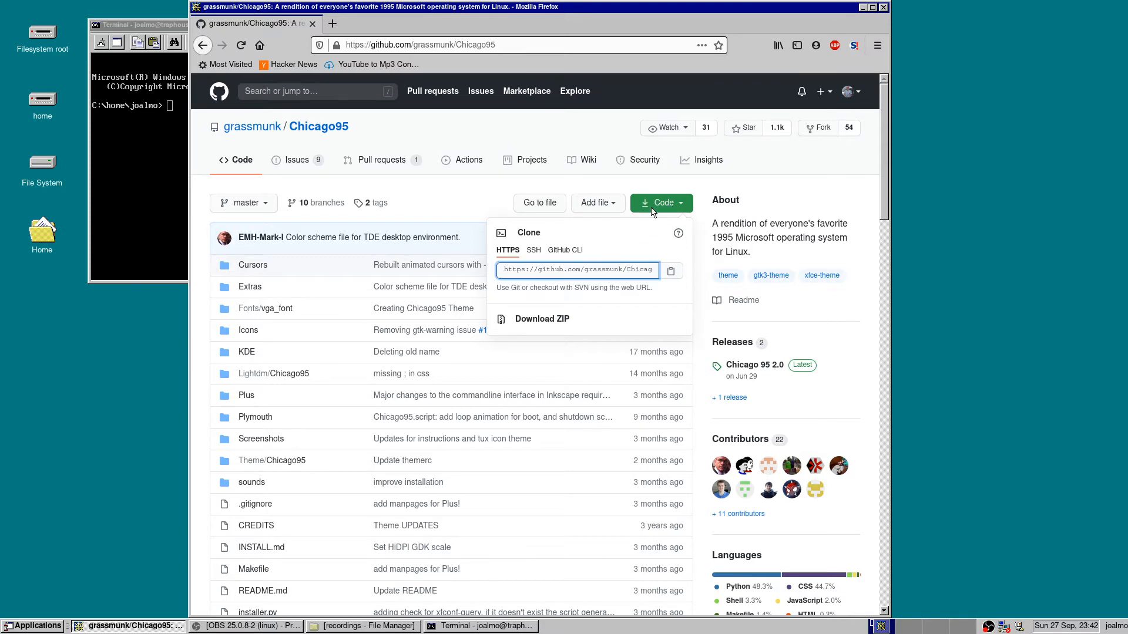
scroll(down, 3)
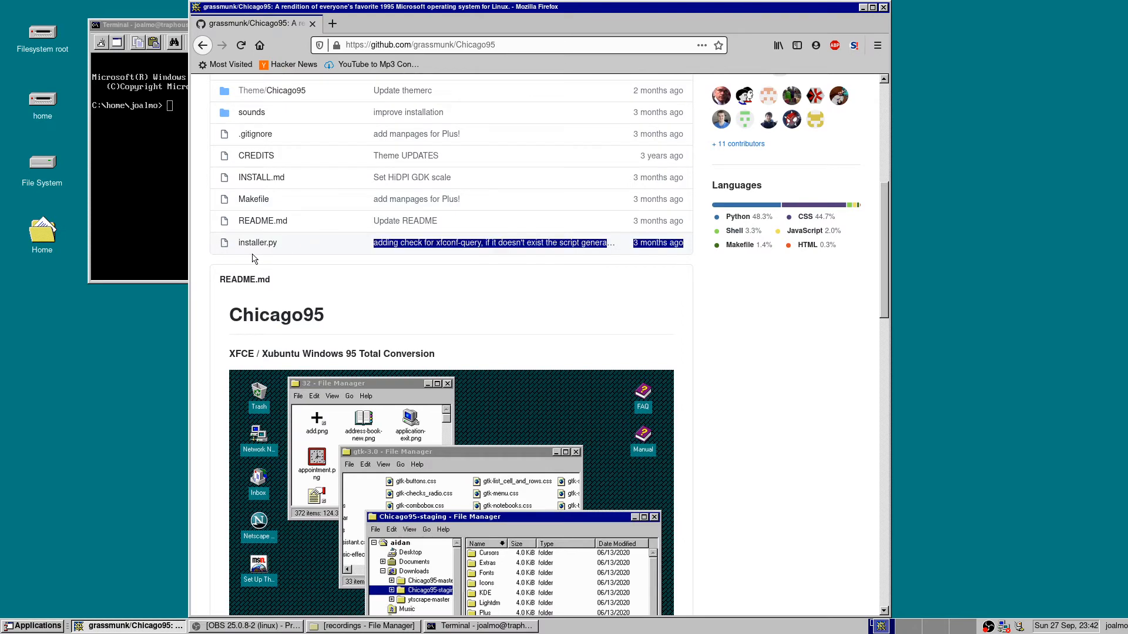
mouse_move(256, 242)
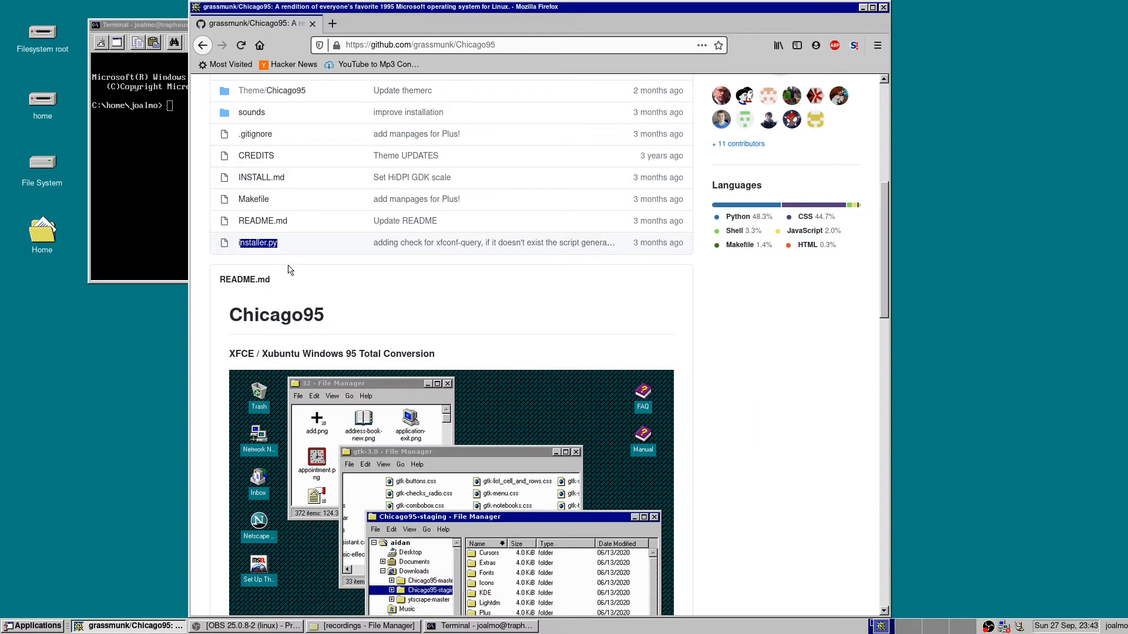
mouse_move(550, 311)
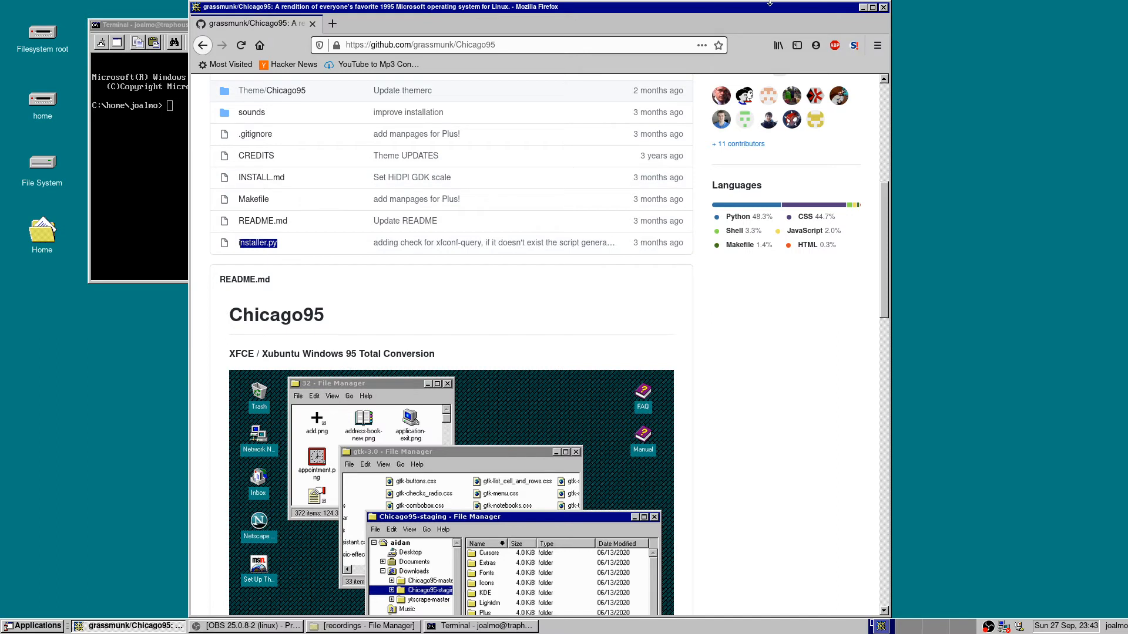
mouse_move(838, 17)
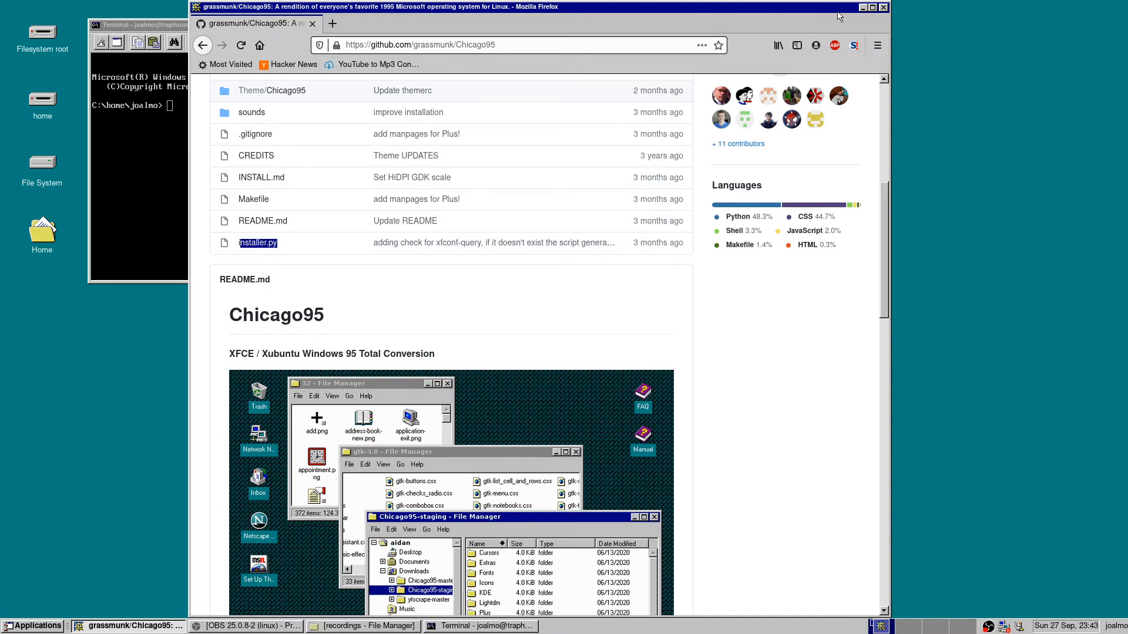
mouse_move(865, 13)
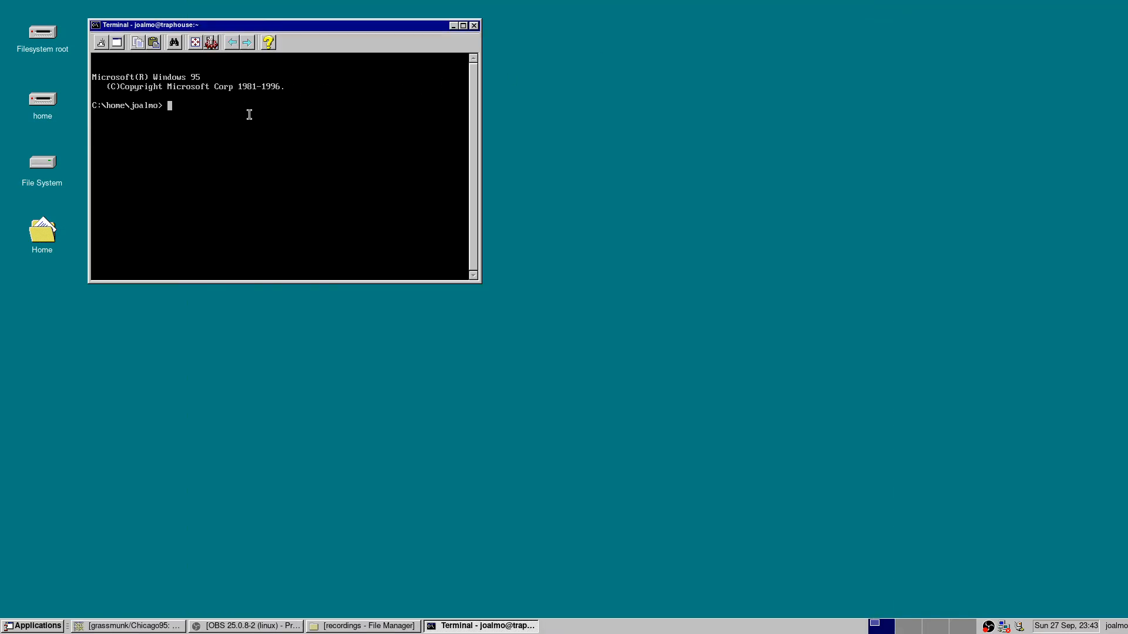
text(nano .)
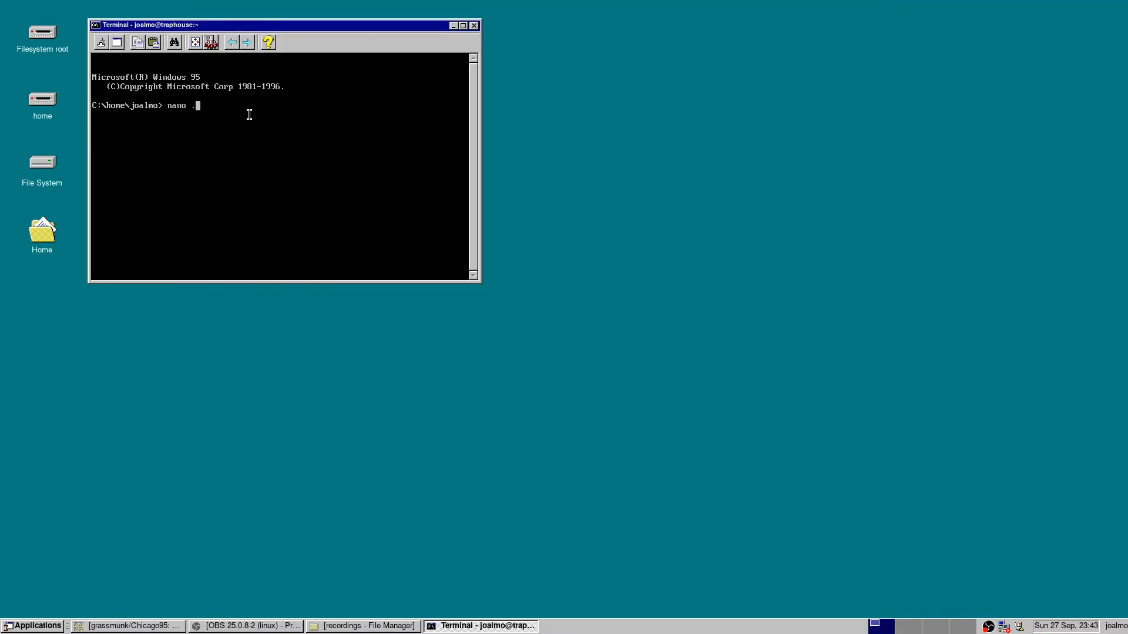
key(Return)
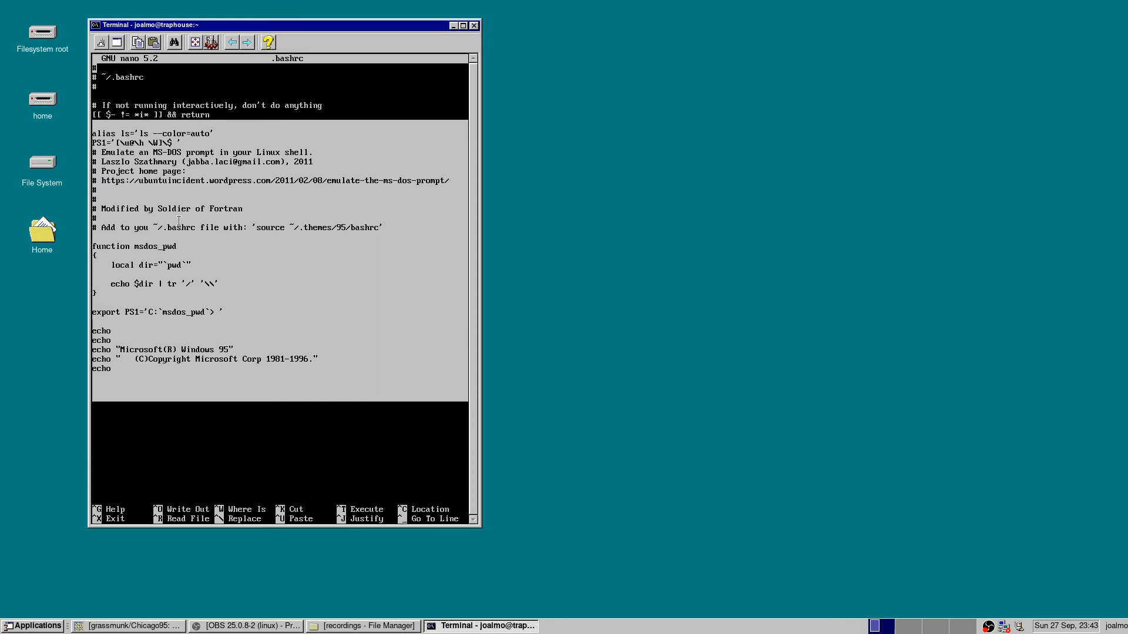
mouse_move(340, 164)
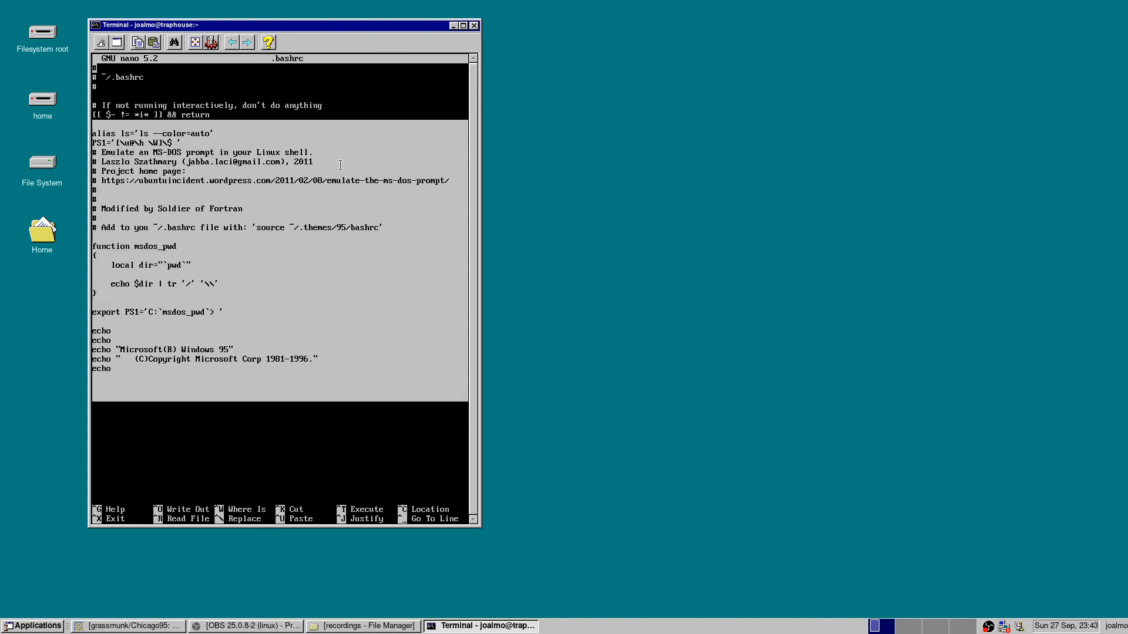
mouse_move(393, 183)
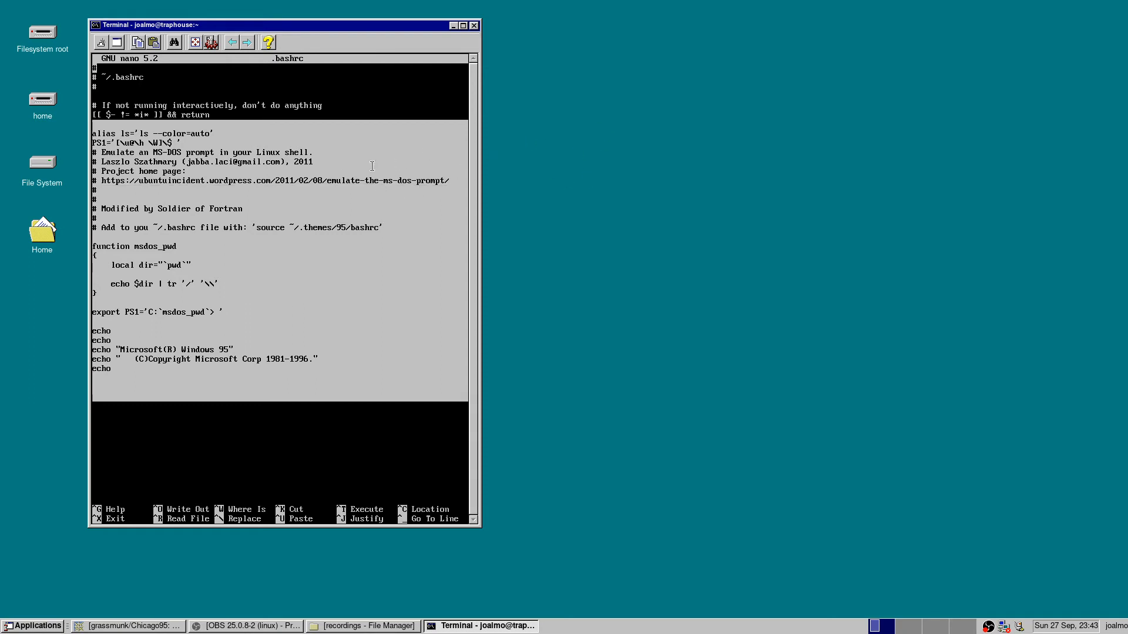
mouse_move(374, 225)
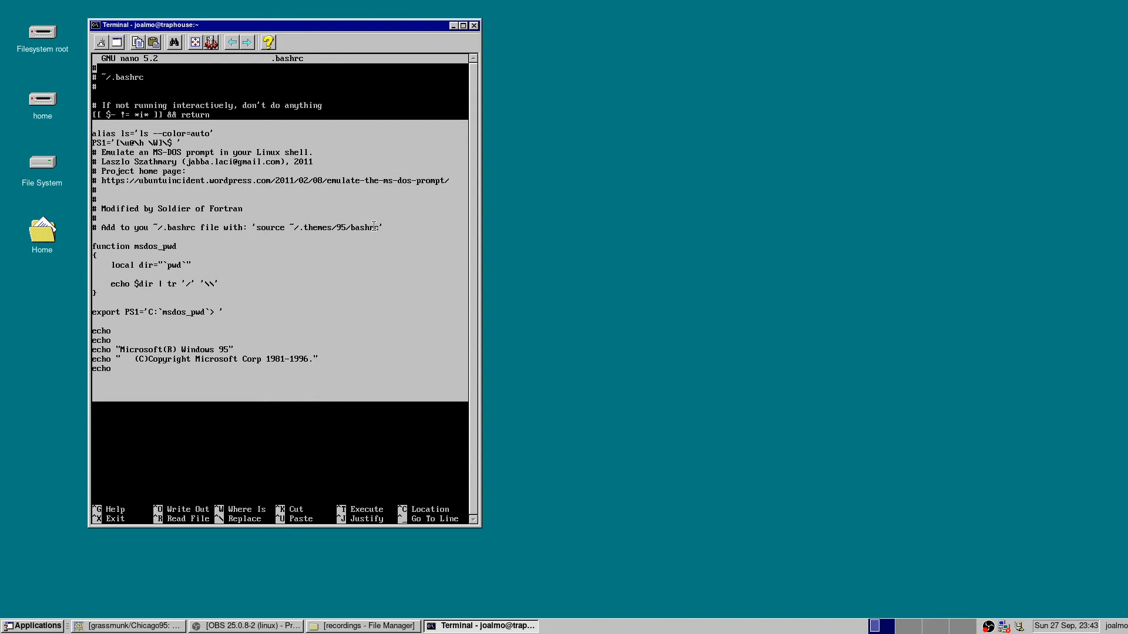
mouse_move(177, 291)
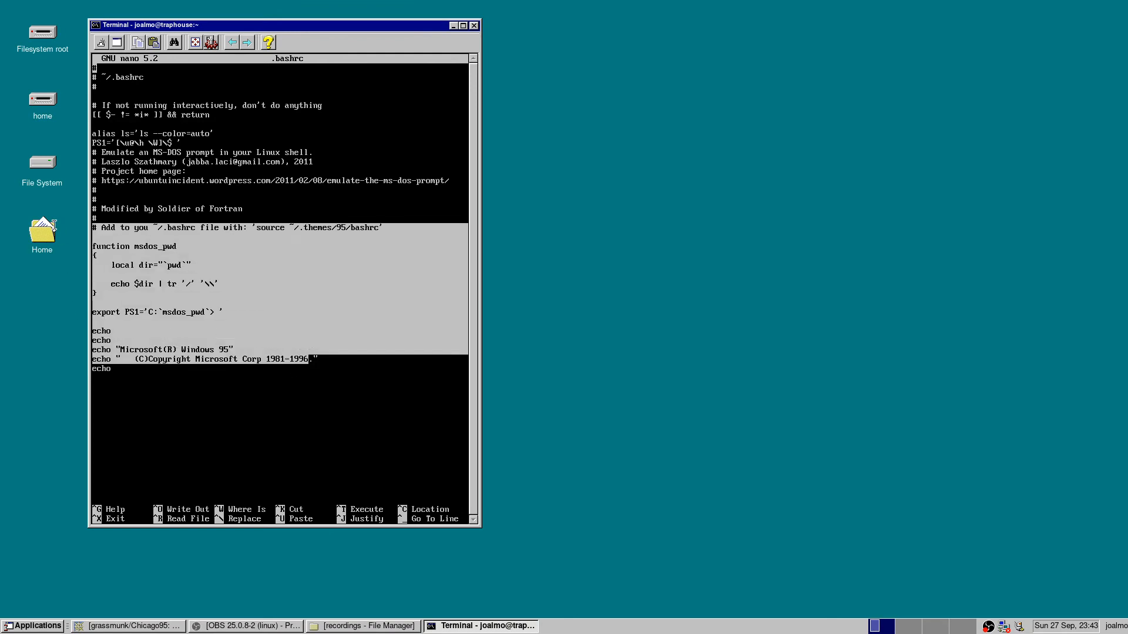
key(ctrl+x)
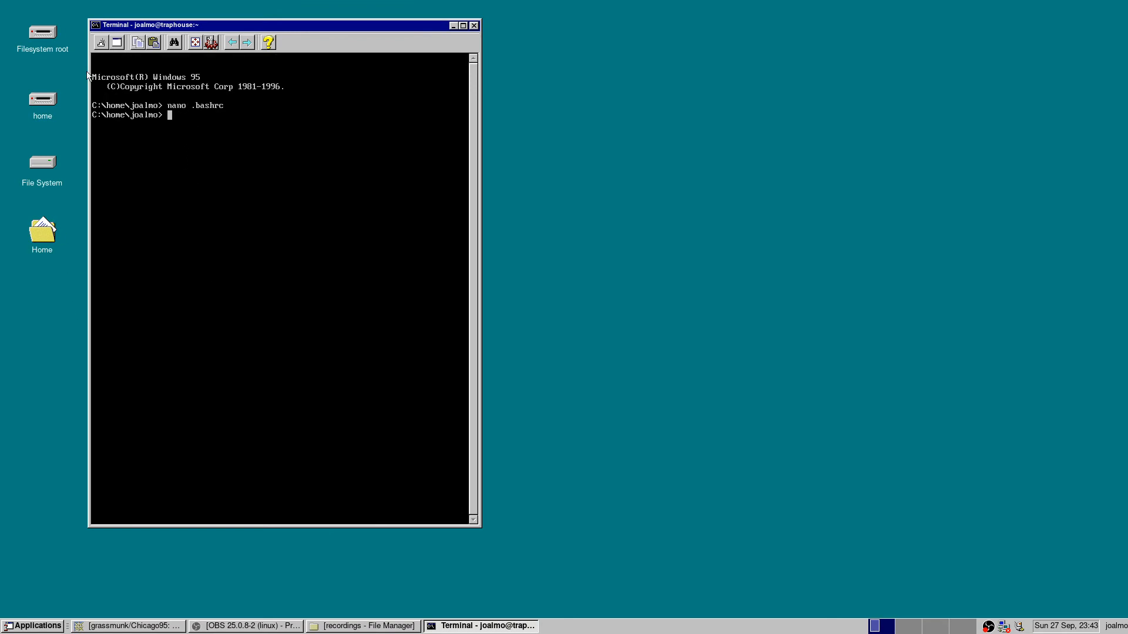
mouse_move(195, 124)
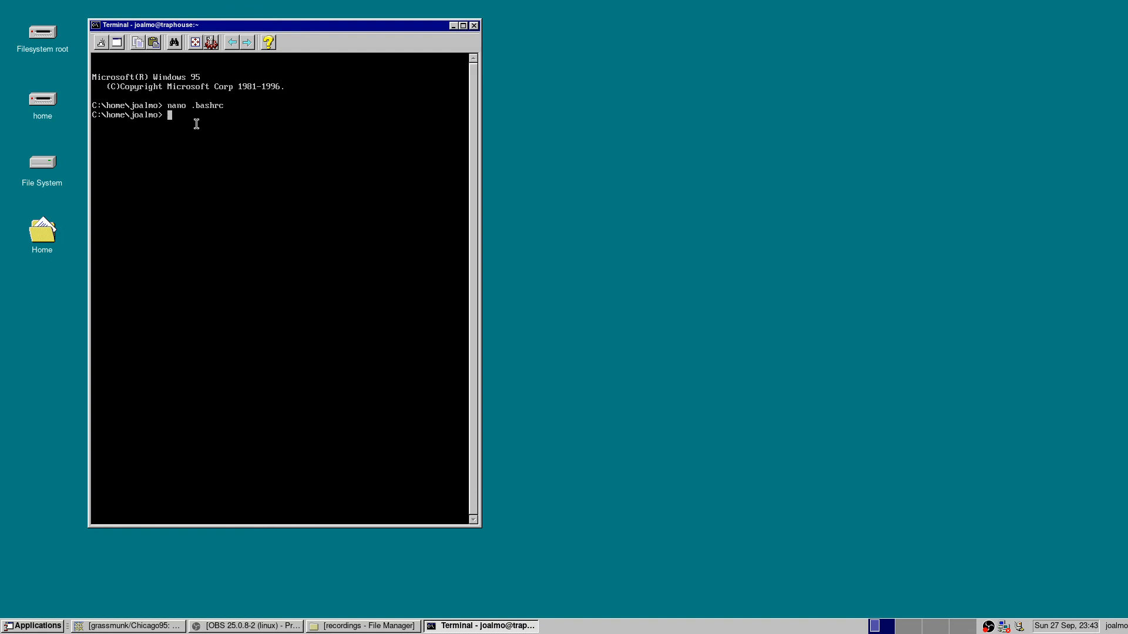
Run neofetch to list Arch Linux, the Chicago95 theme and system specs.
text(neof)
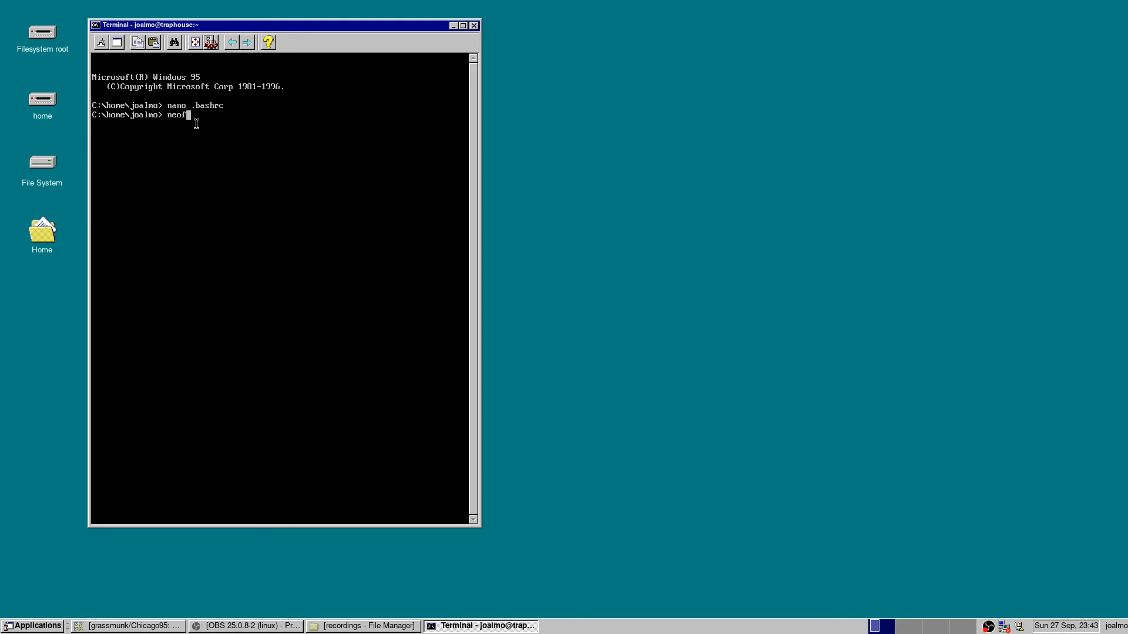
key(Return)
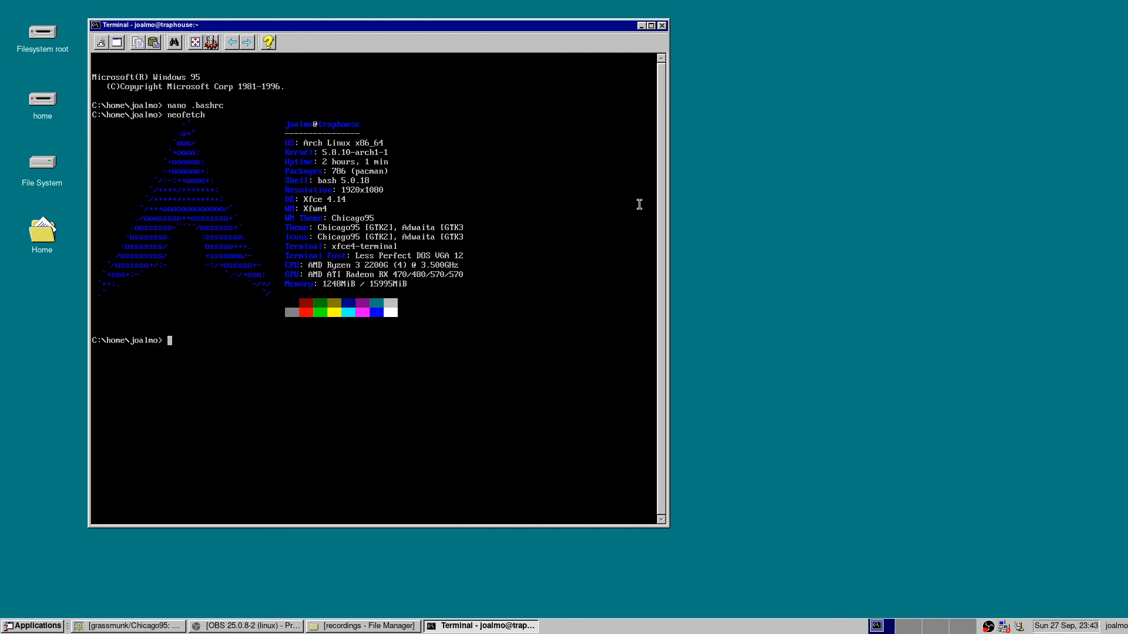
mouse_move(316, 289)
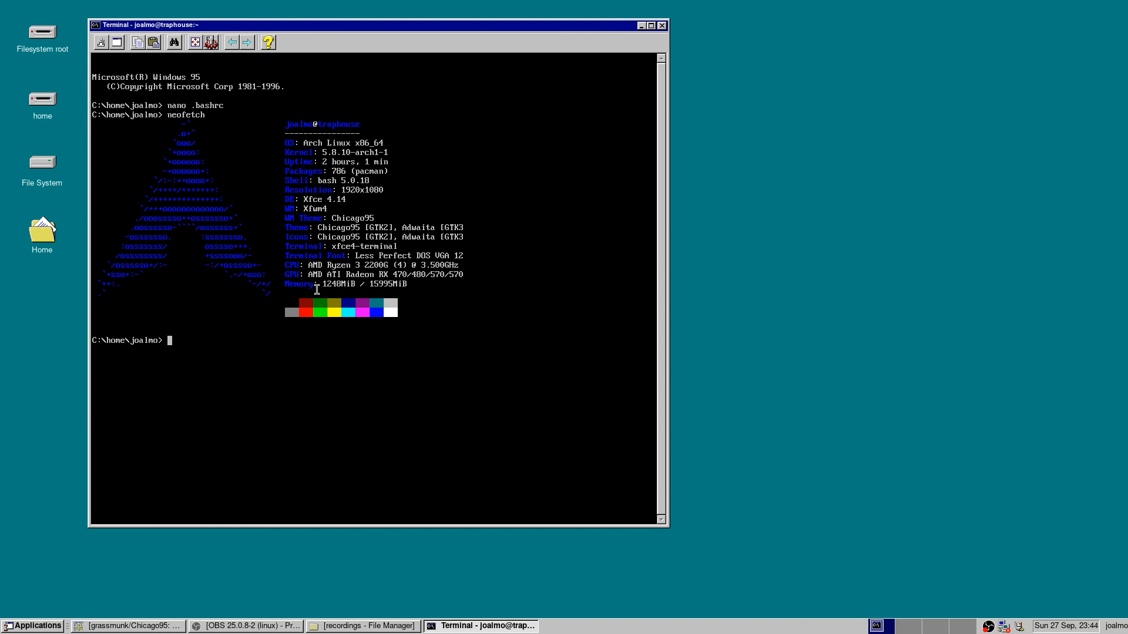
mouse_move(367, 86)
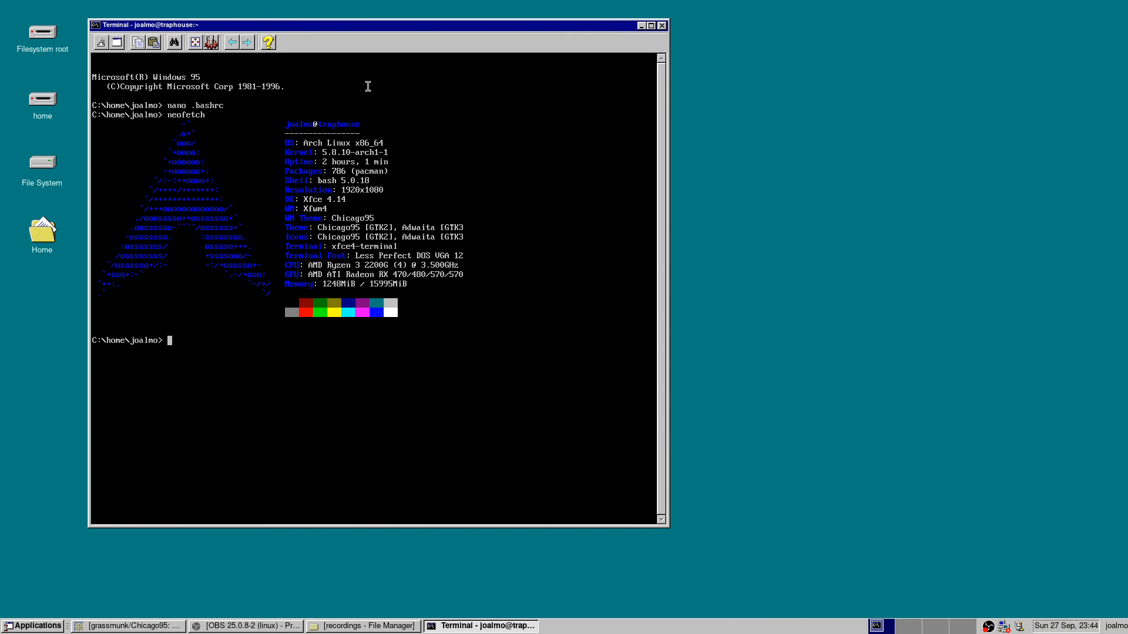
mouse_move(375, 115)
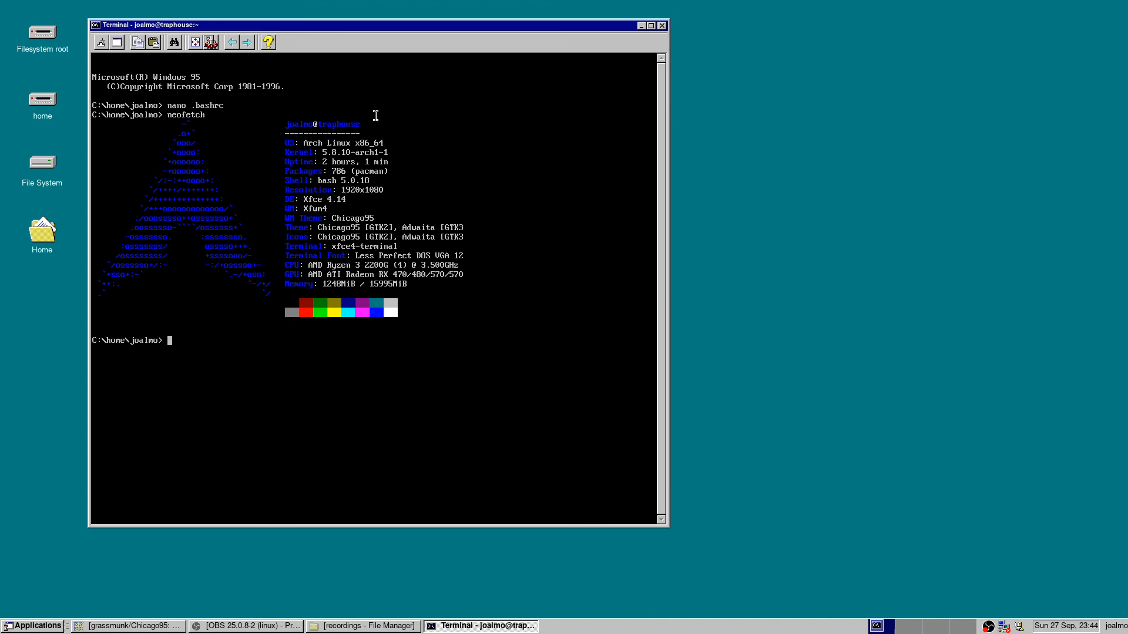
mouse_move(424, 142)
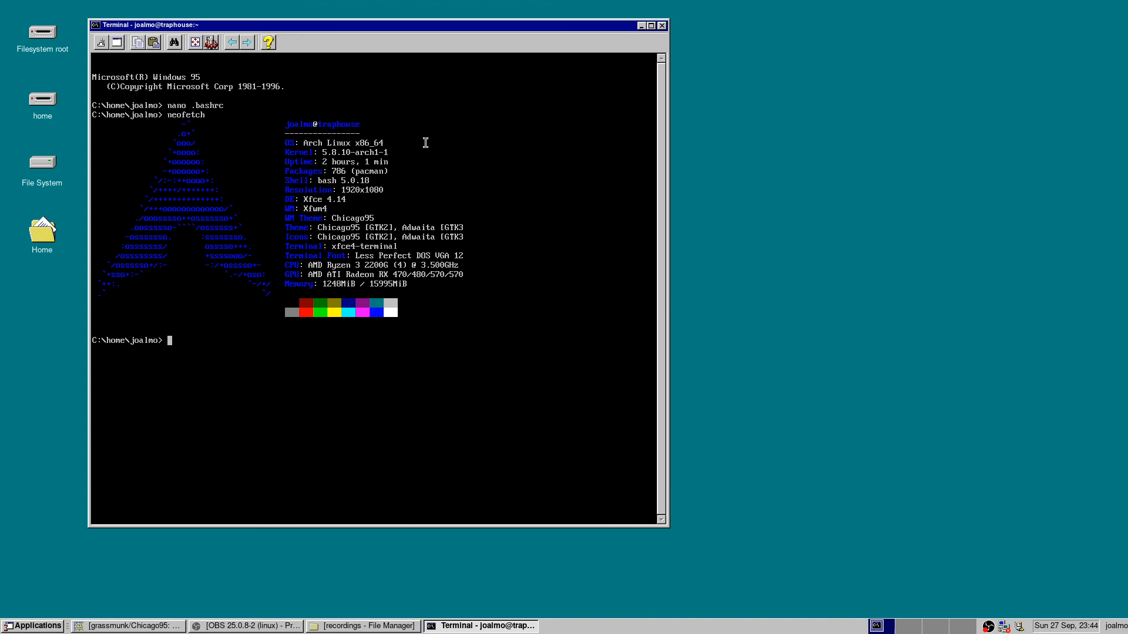
mouse_move(42, 621)
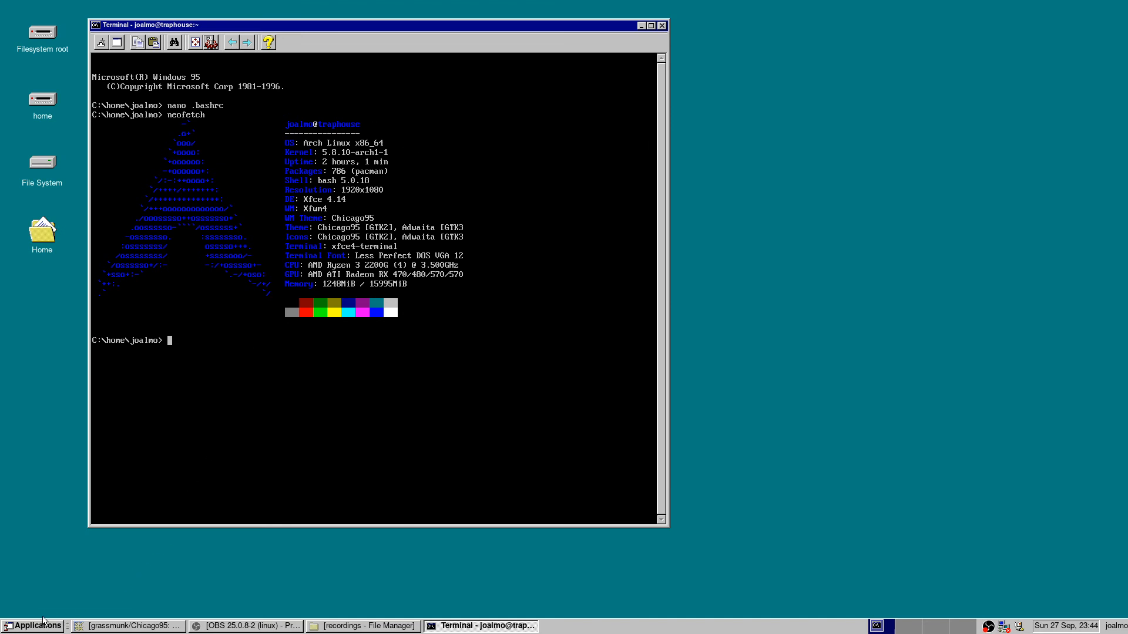
mouse_move(87, 489)
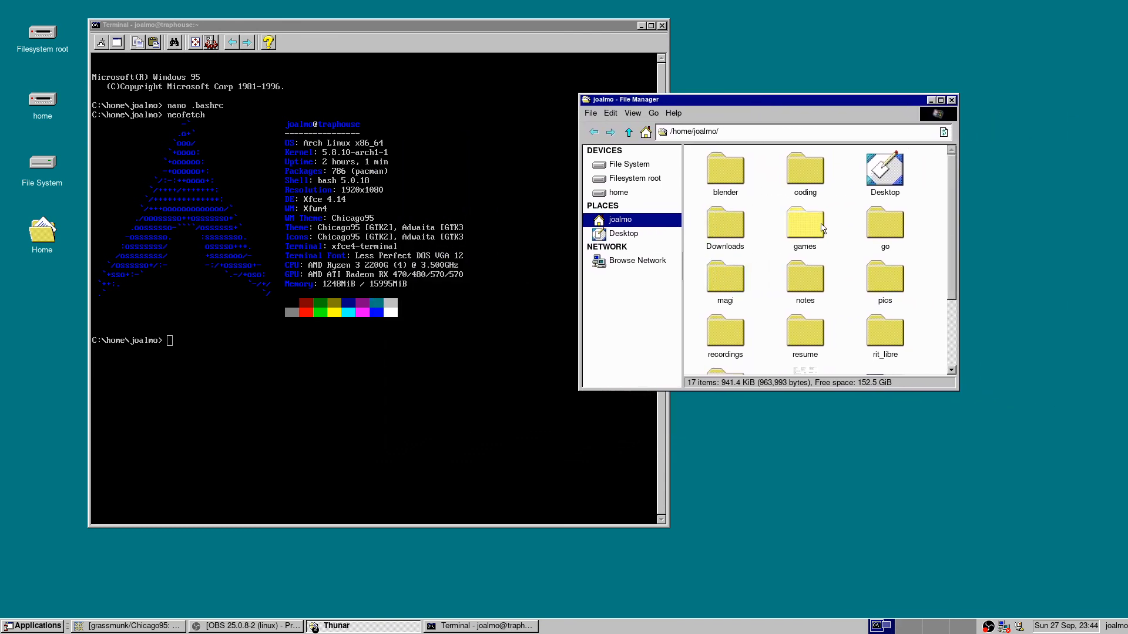
Run powder64 from Thunar's games folder, close The Powder Toy, and bring OBS forward.
double_click(804, 225)
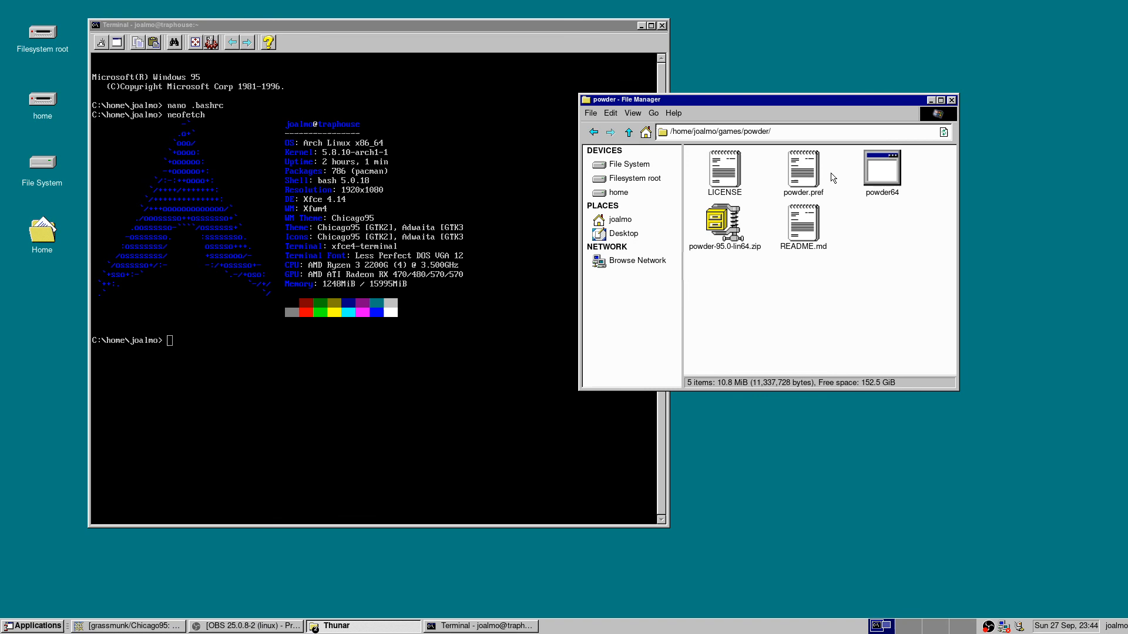
double_click(881, 167)
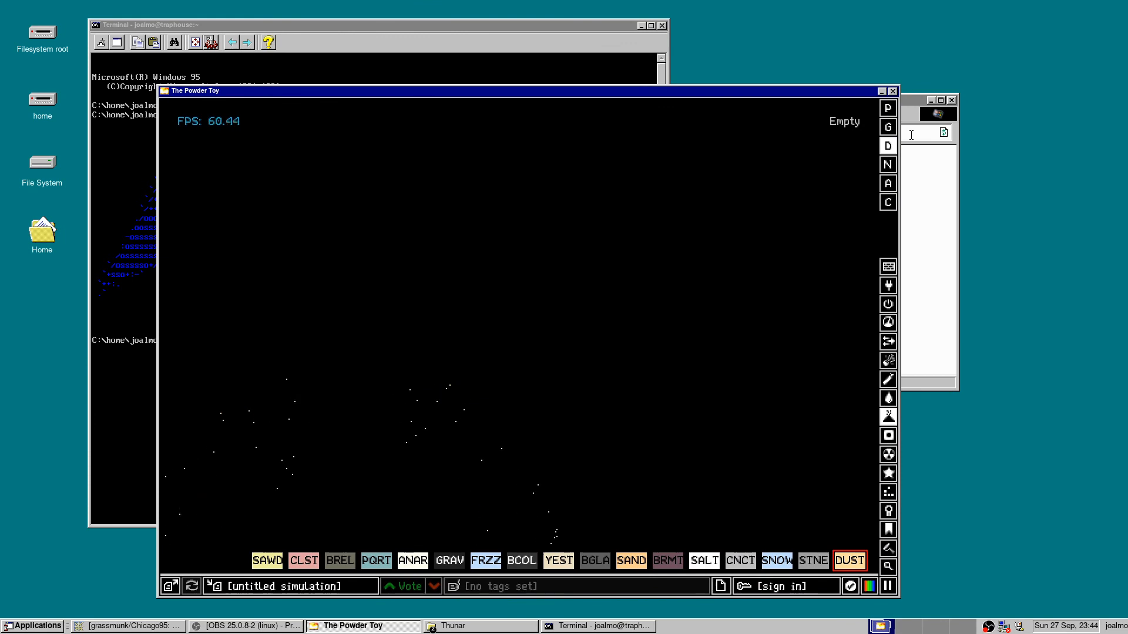
mouse_move(888, 106)
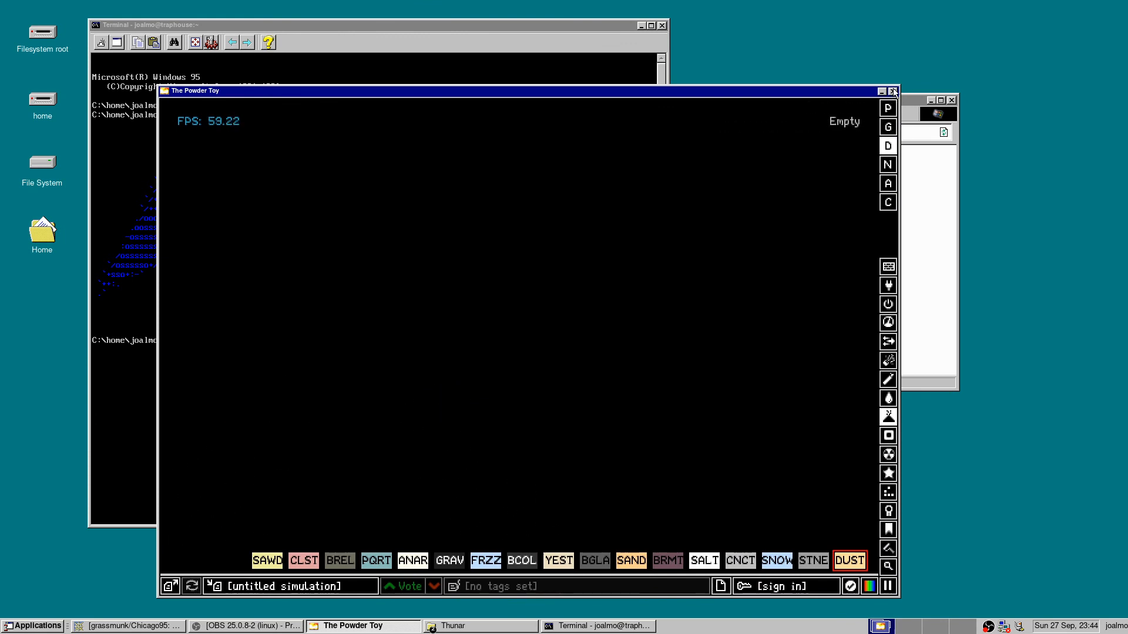
click(894, 92)
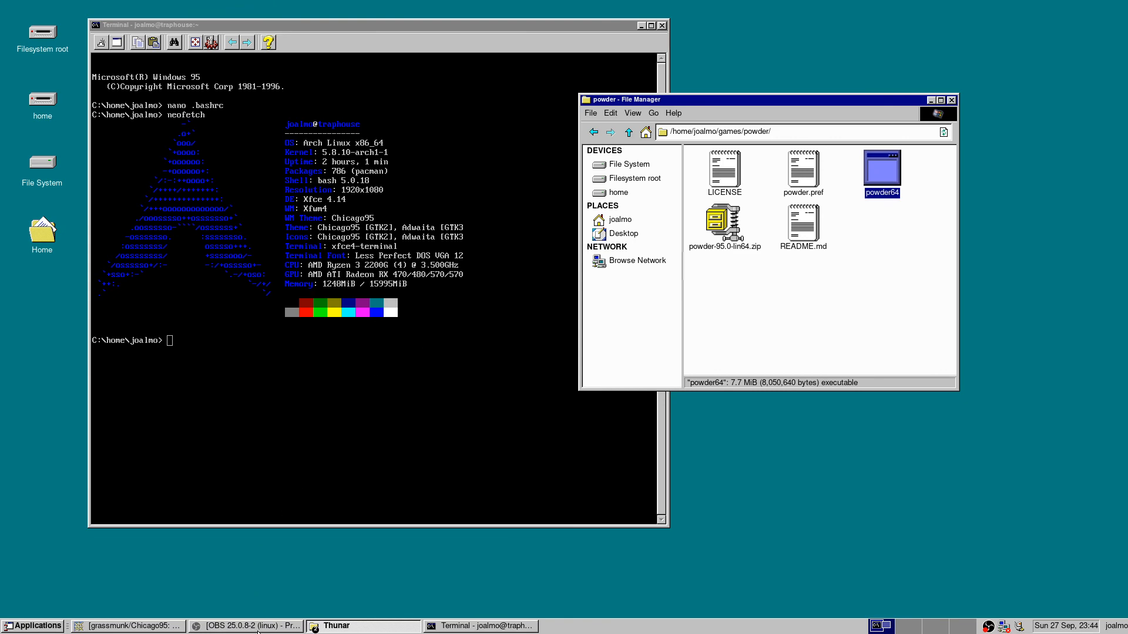
click(245, 626)
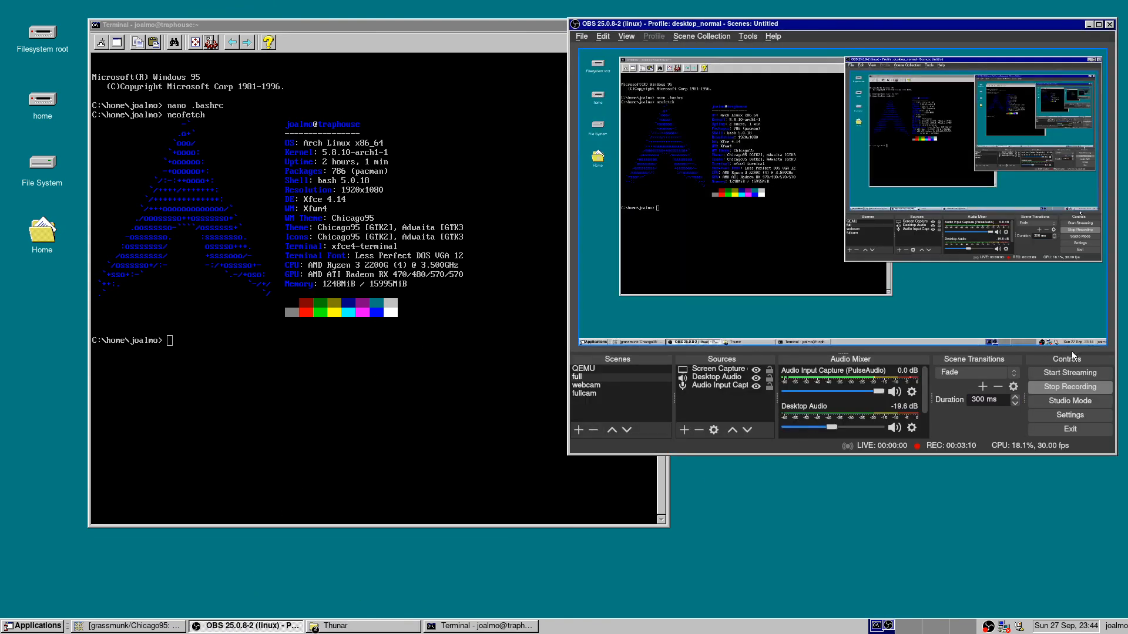